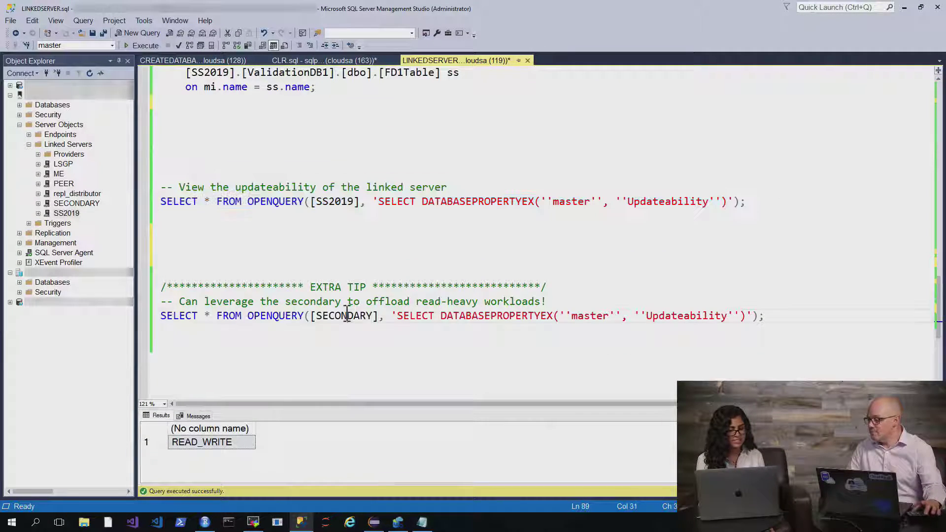
pyautogui.doubleClick(344, 315)
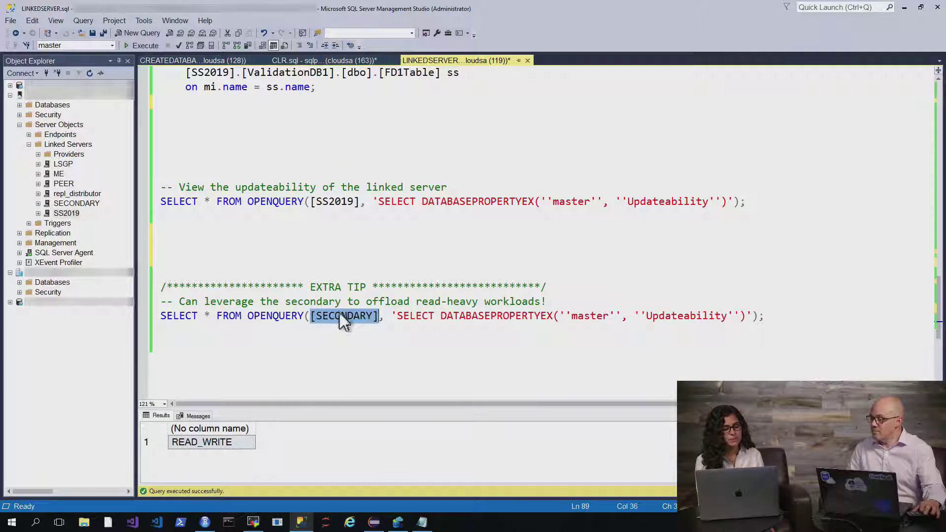